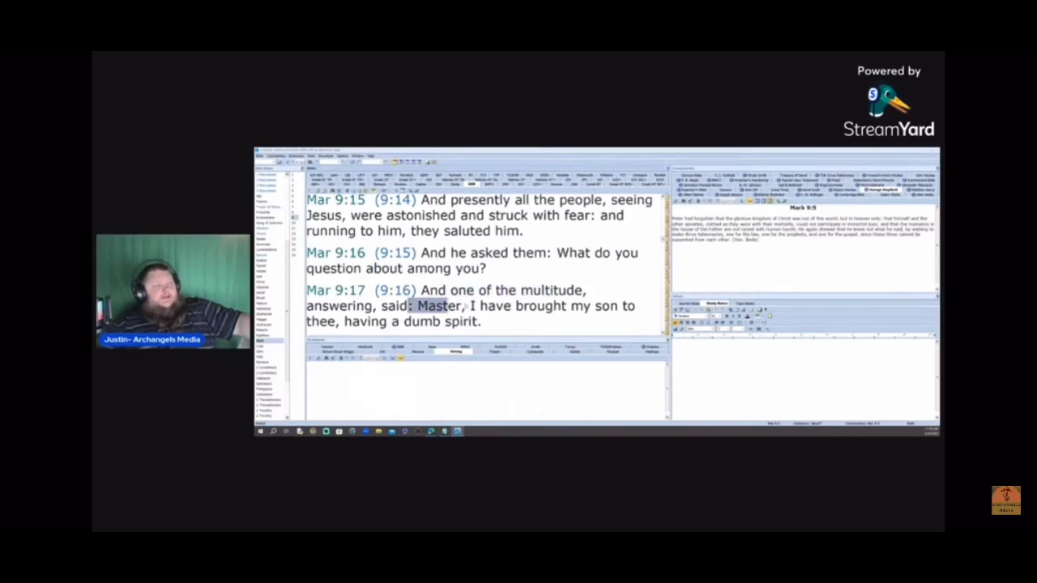
# Scroll Mark 9 to verses 23–25 and select the lines of the father's cry in 9:24.
pyautogui.scroll(-3)
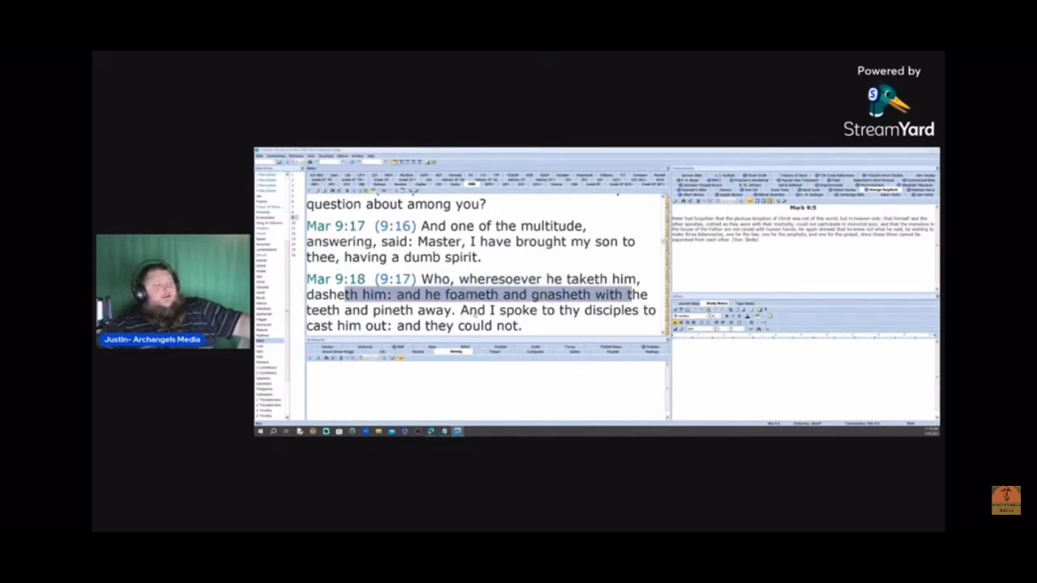
pyautogui.scroll(-3)
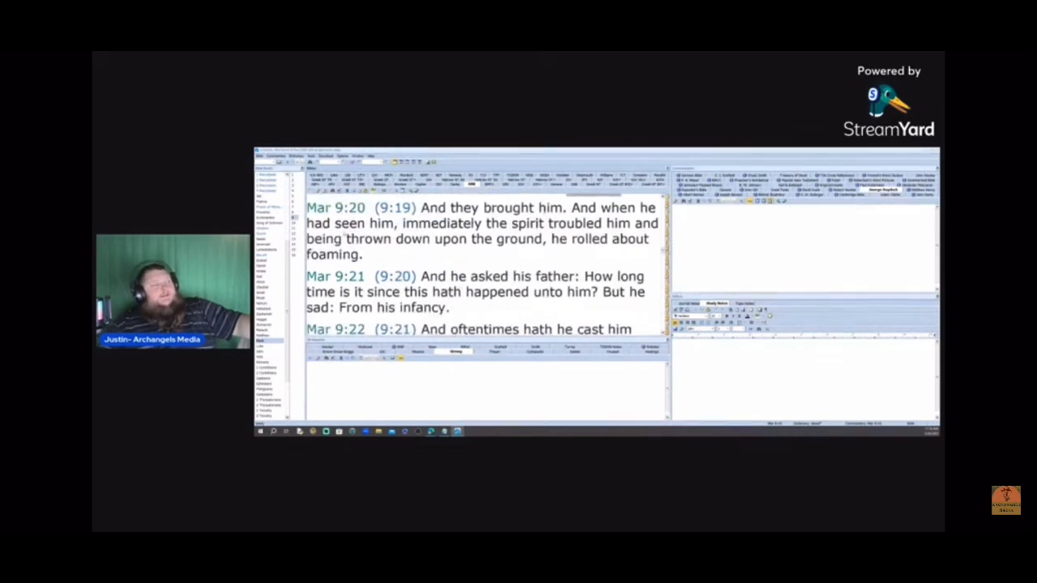
pyautogui.moveTo(354, 223); pyautogui.dragTo(660, 223)
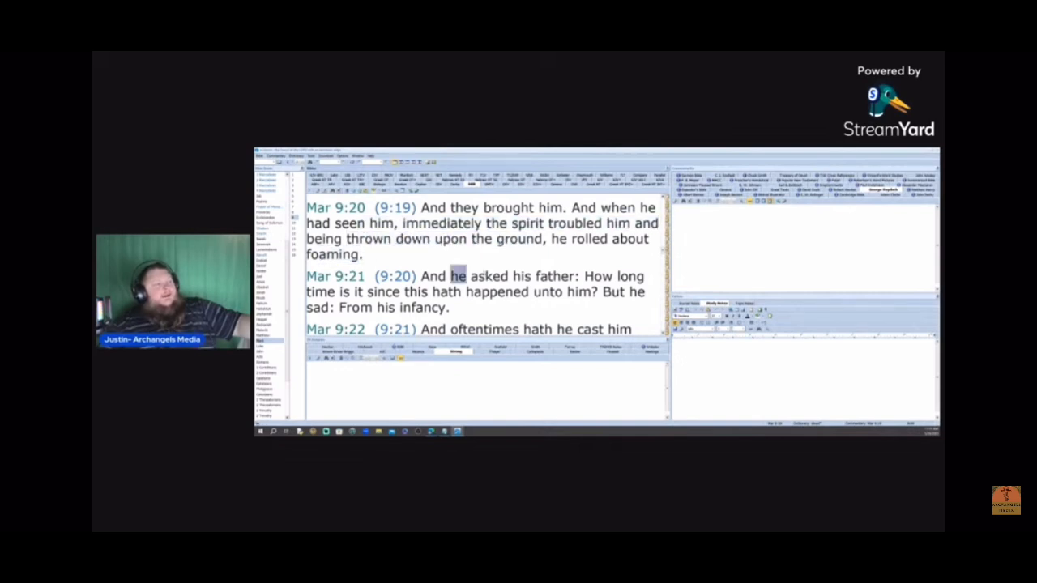
pyautogui.moveTo(452, 276); pyautogui.dragTo(548, 276)
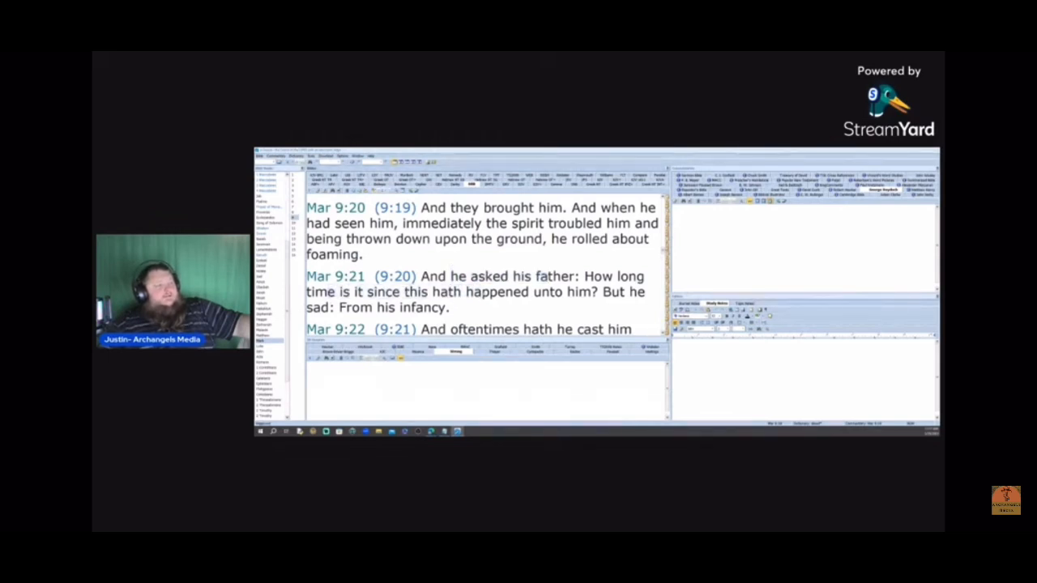
pyautogui.moveTo(469, 292); pyautogui.dragTo(597, 292)
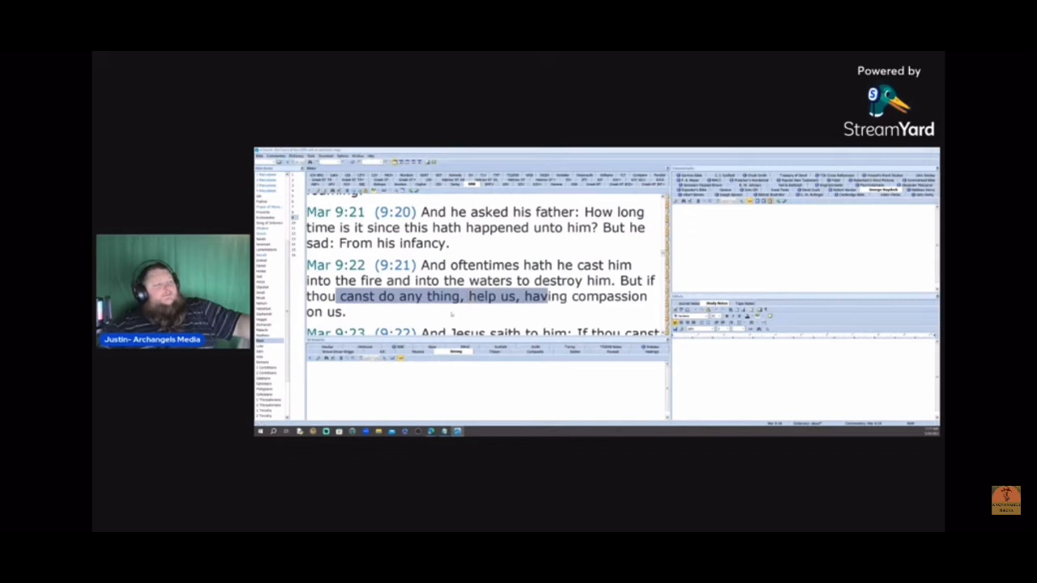
pyautogui.scroll(-3)
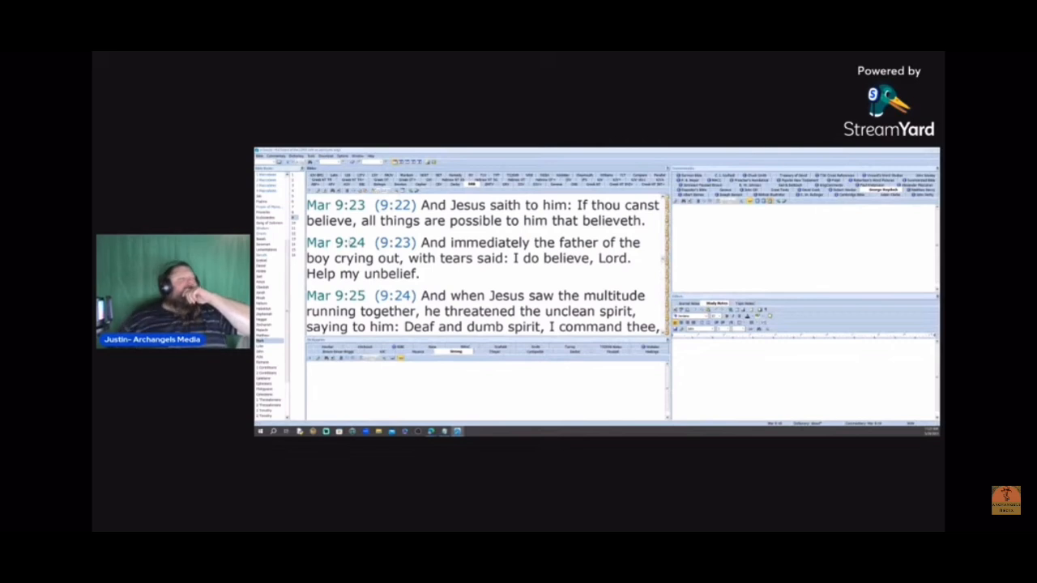
# Advance the reading to Mark 9:25–26, where Jesus rebukes the spirit.
pyautogui.click(336, 242)
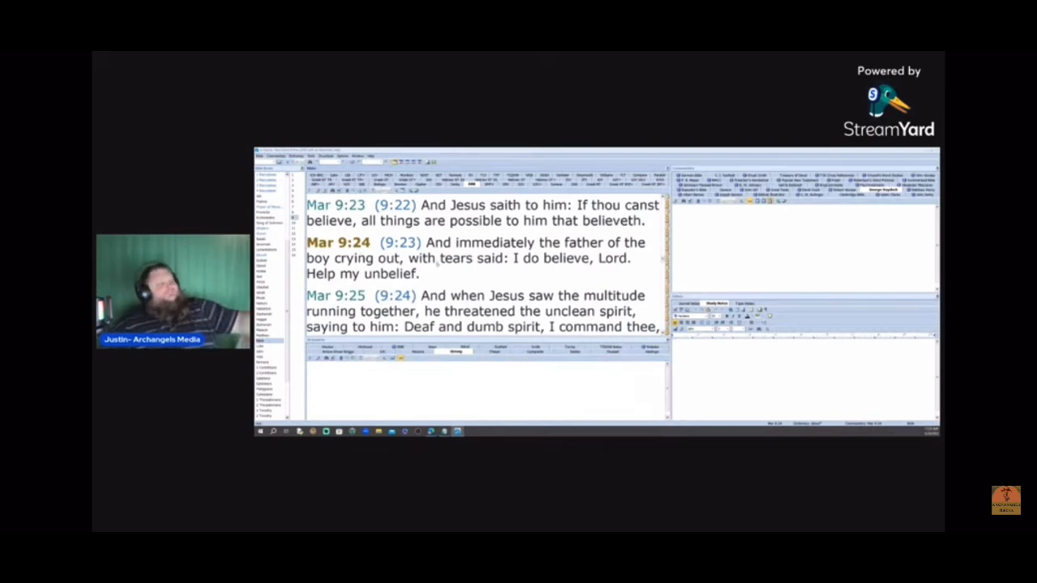
pyautogui.scroll(-3)
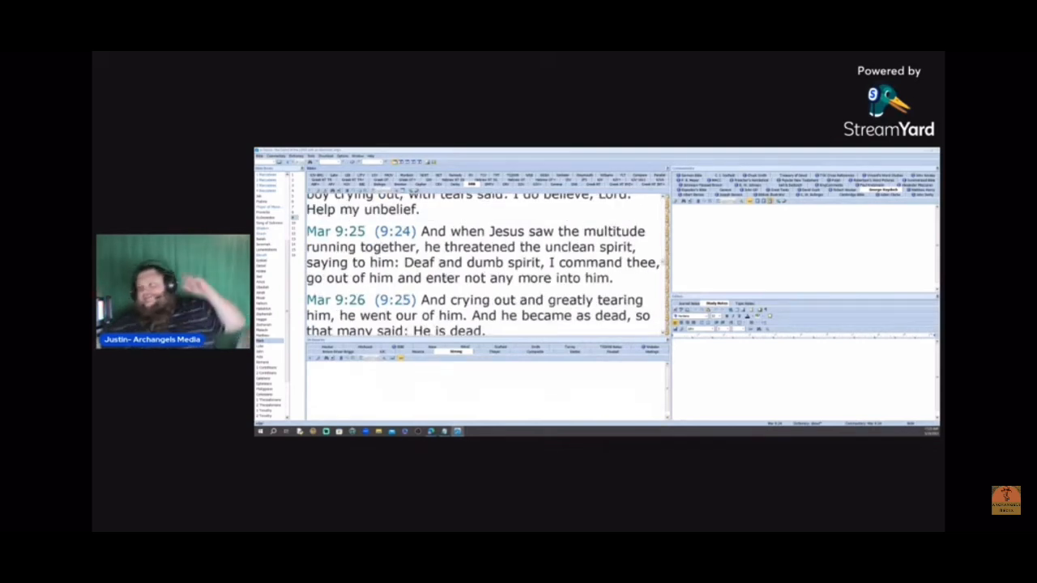